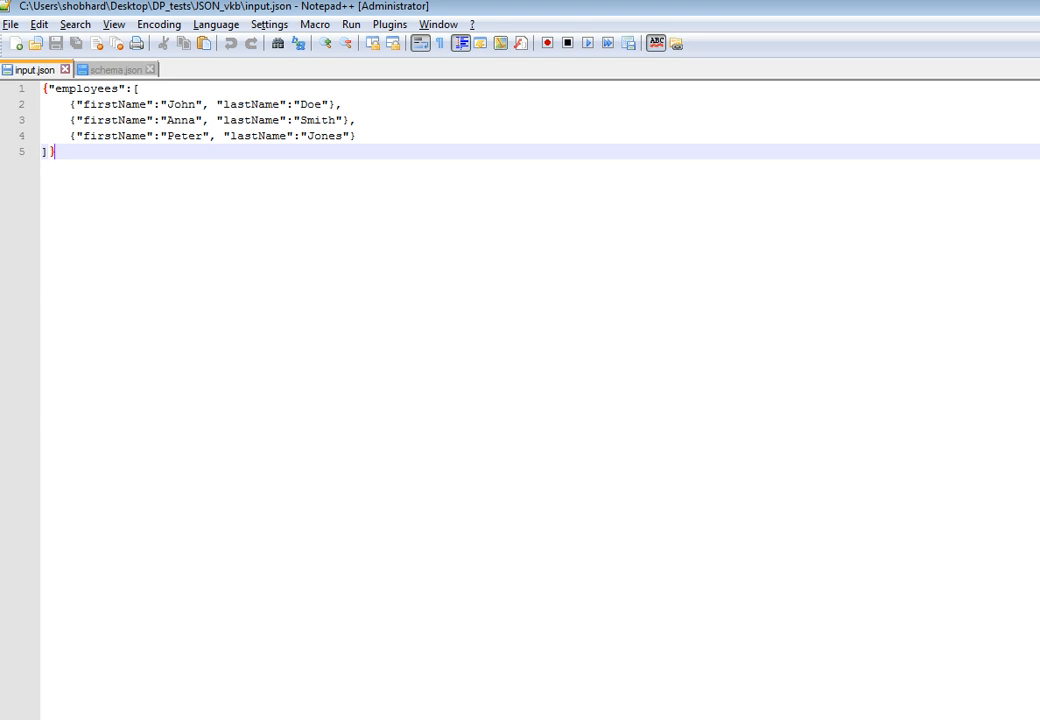
pyautogui.moveTo(134, 187)
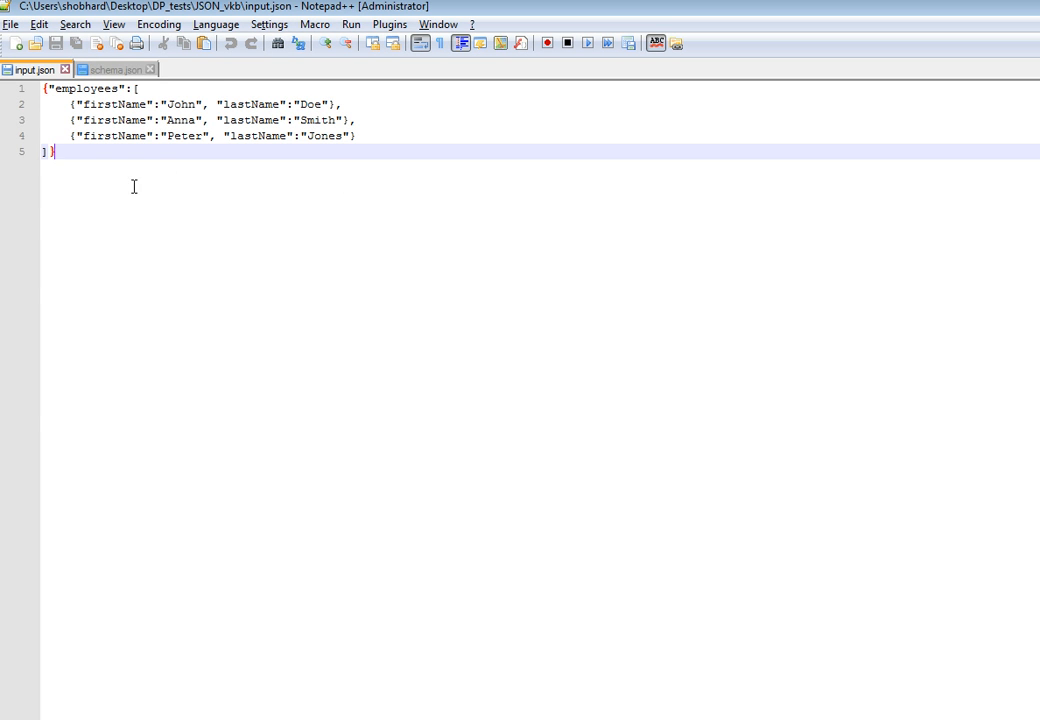
pyautogui.moveTo(378, 113)
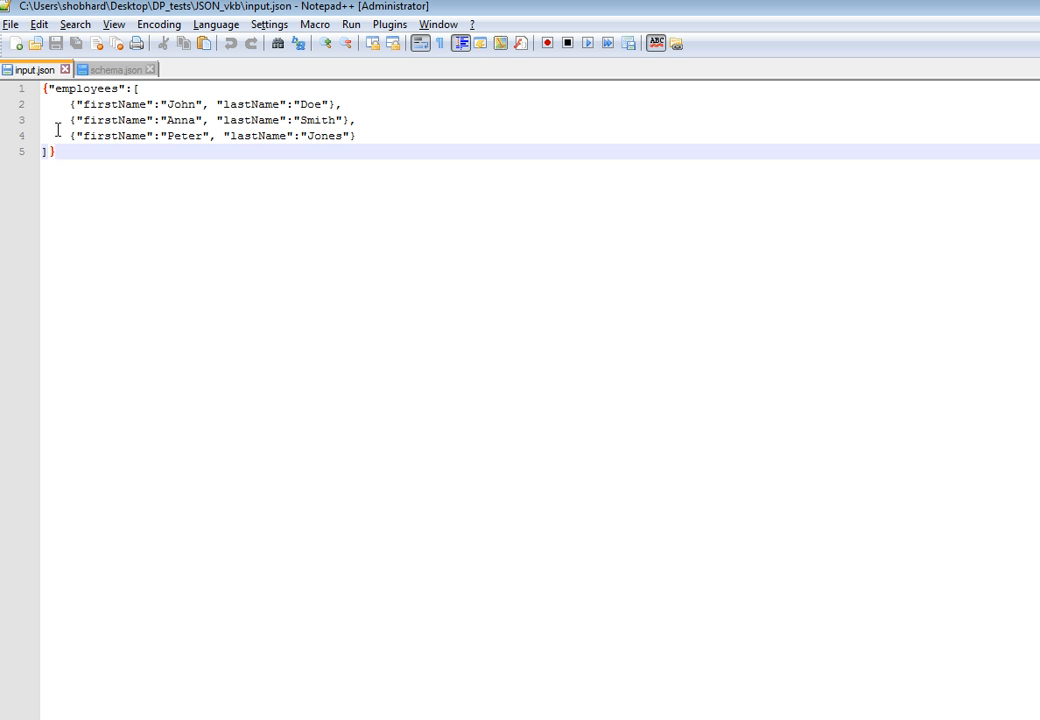
pyautogui.moveTo(106, 401)
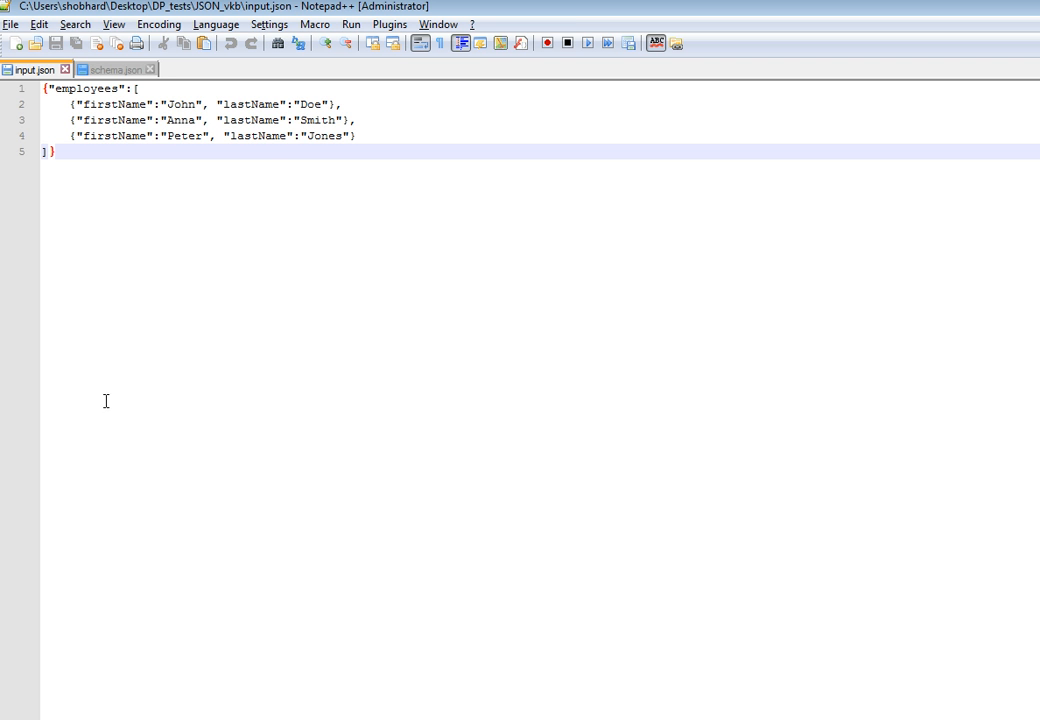
pyautogui.moveTo(124, 633)
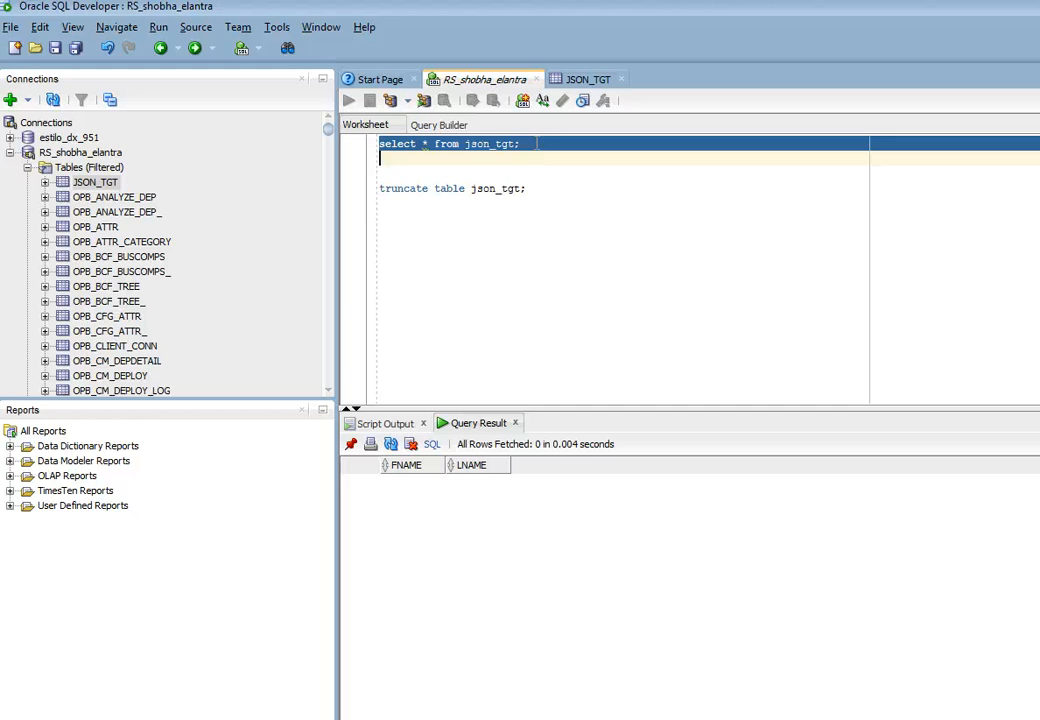
# Step: Select the 'select * from json_tgt;' query and confirm the FNAME/LNAME table is empty
pyautogui.tripleClick(450, 143)
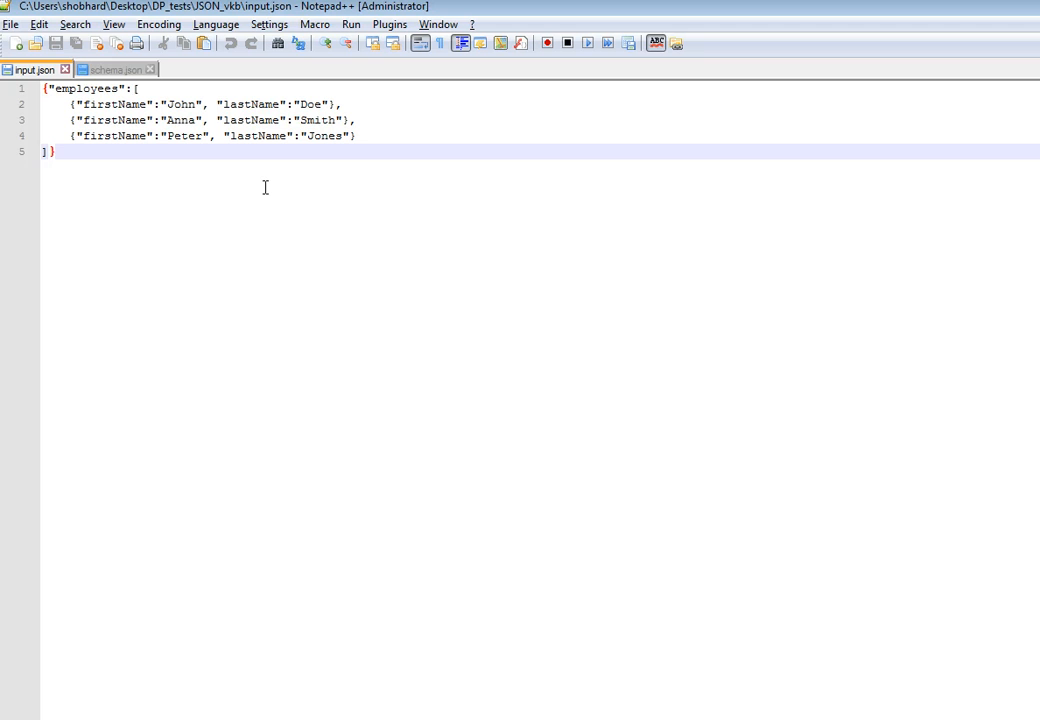
pyautogui.moveTo(110, 69)
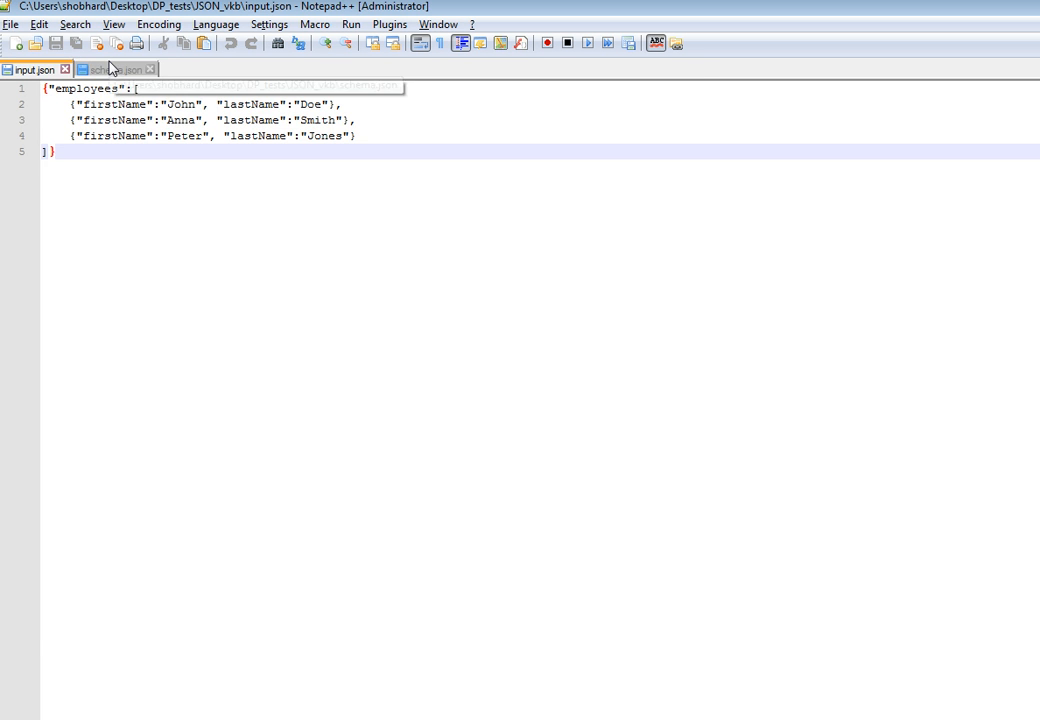
# Step: View schema.json describing the employees array with firstName and lastName strings
pyautogui.click(110, 68)
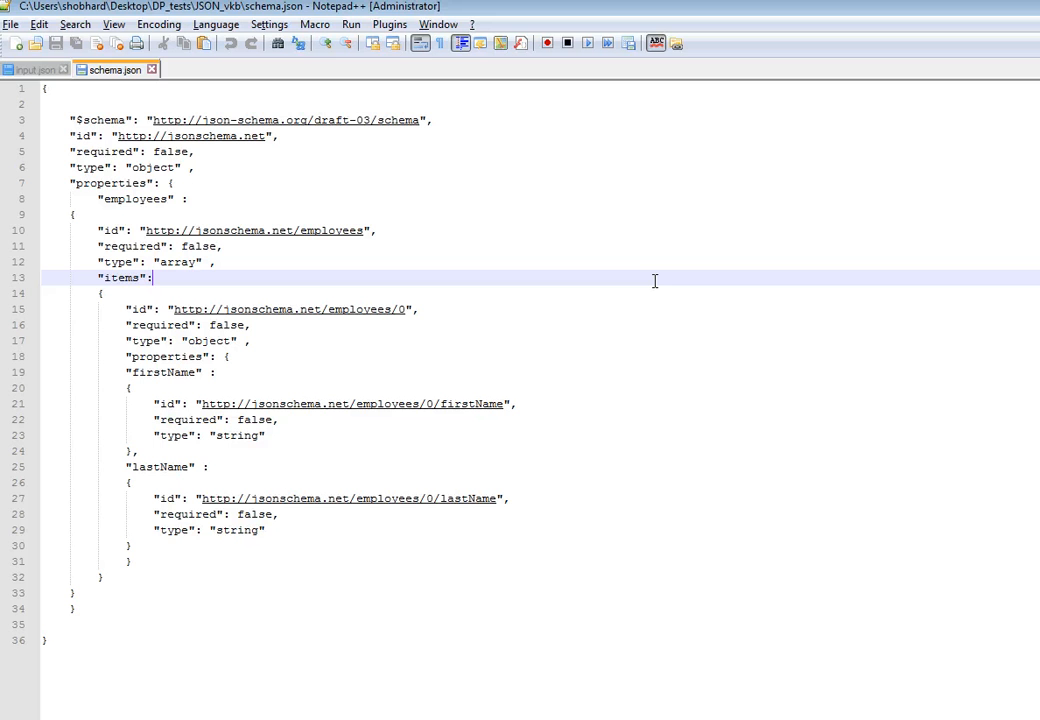
pyautogui.click(33, 69)
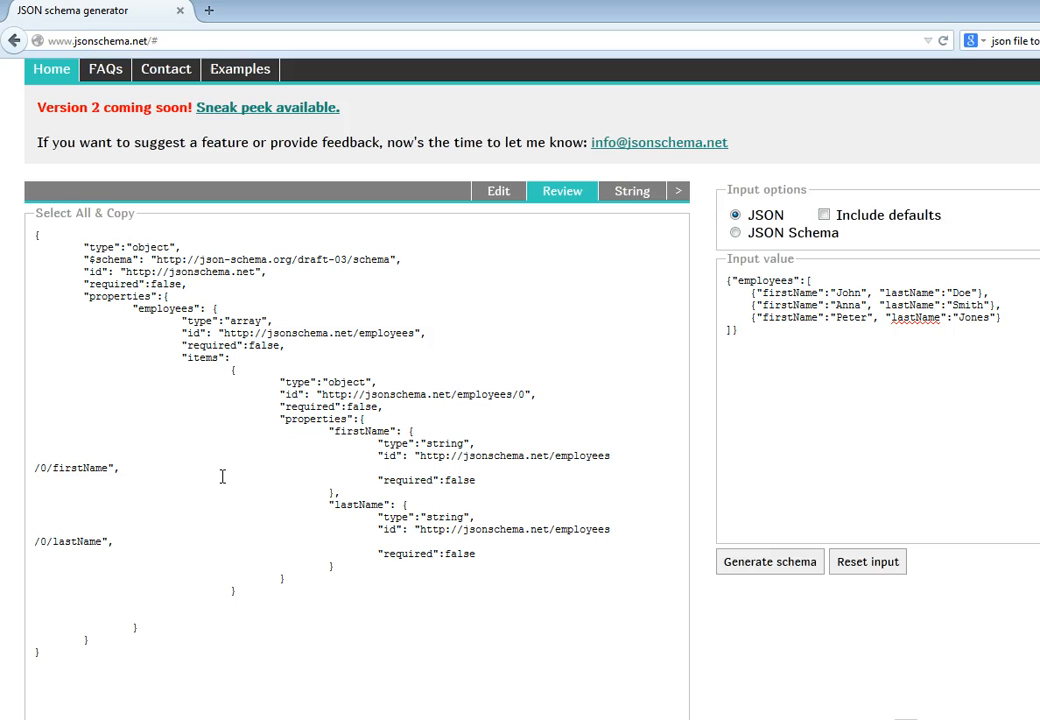
pyautogui.moveTo(645, 669)
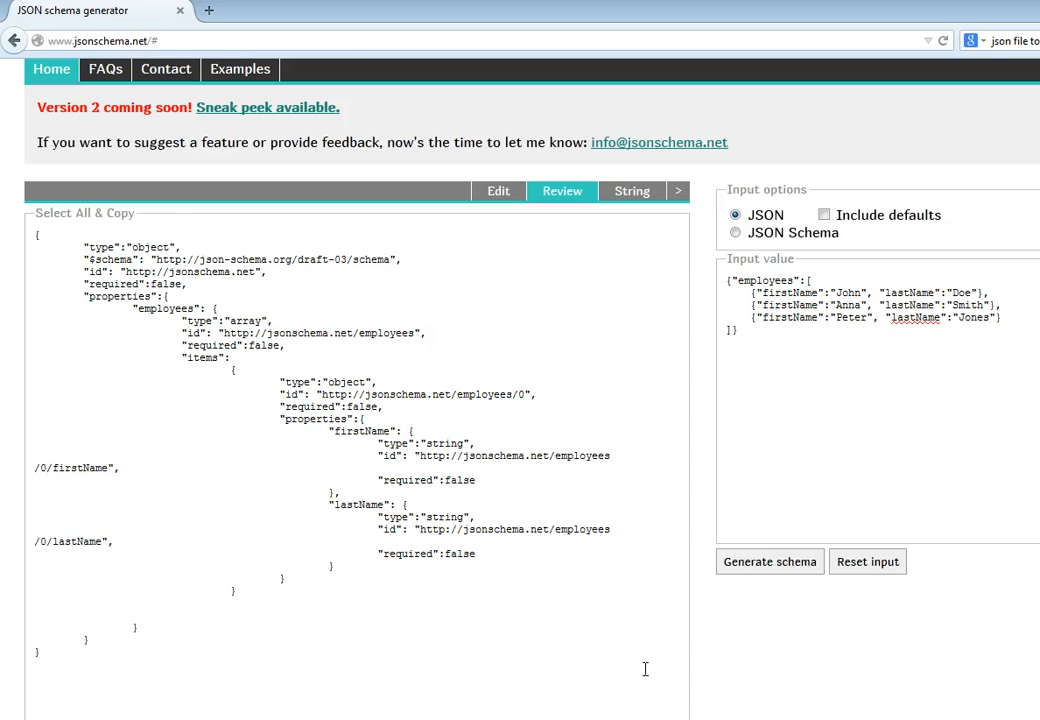
pyautogui.moveTo(573, 690)
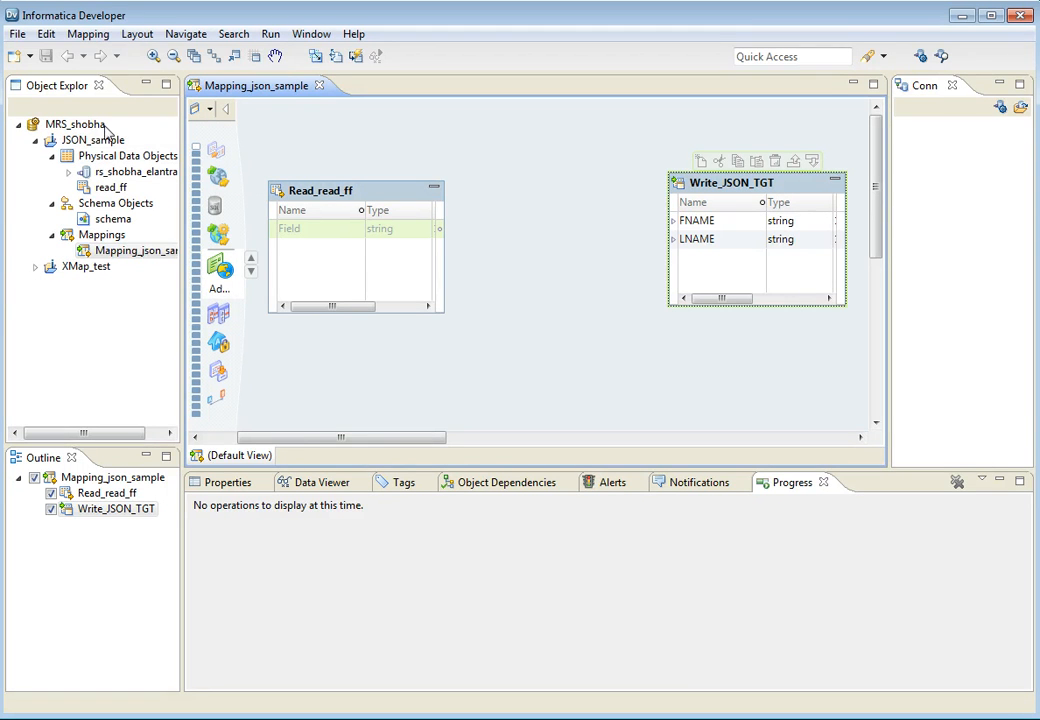
# Step: Start a new wizard-based Data Processor in JSON_sample with JSON as the input format
pyautogui.rightClick(80, 139)
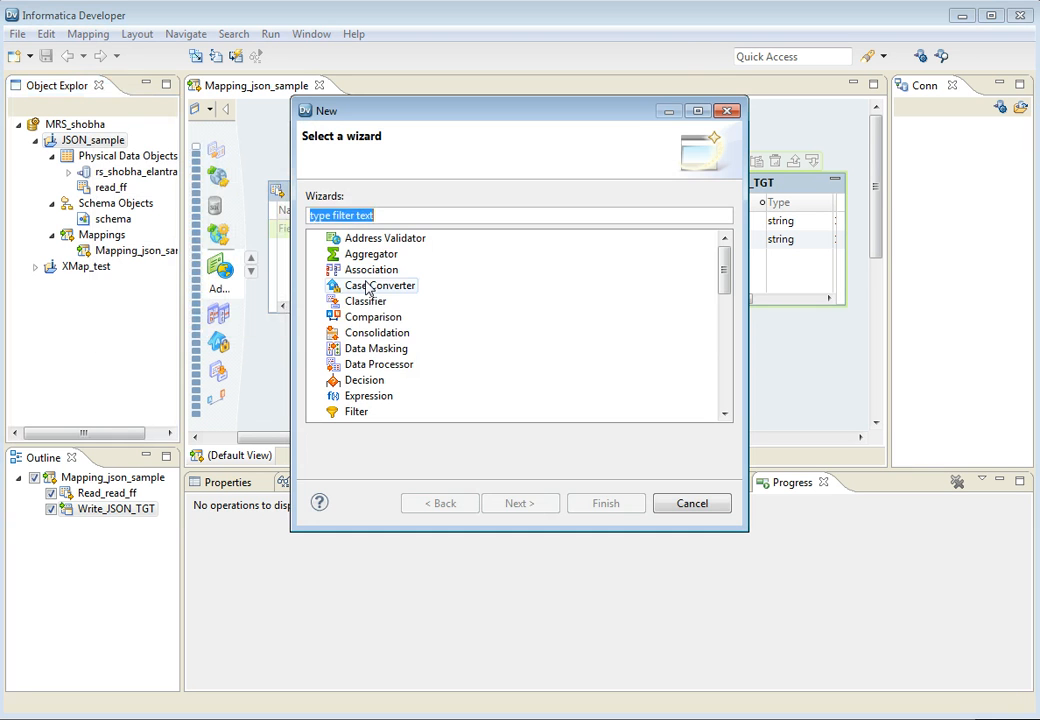
pyautogui.click(378, 364)
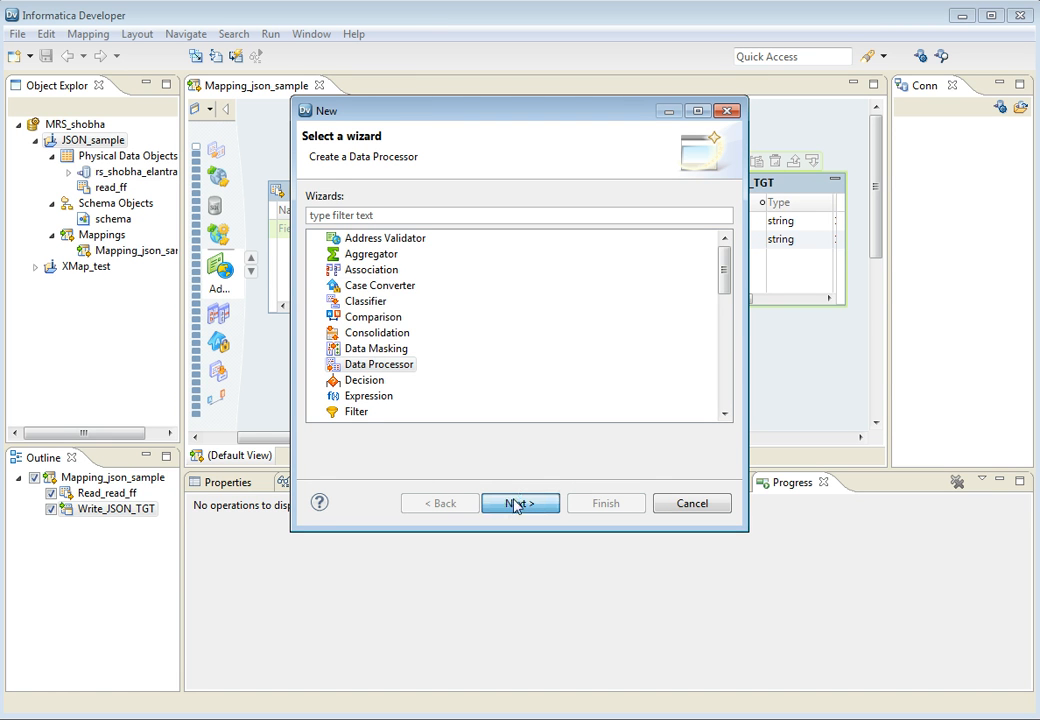
pyautogui.click(519, 503)
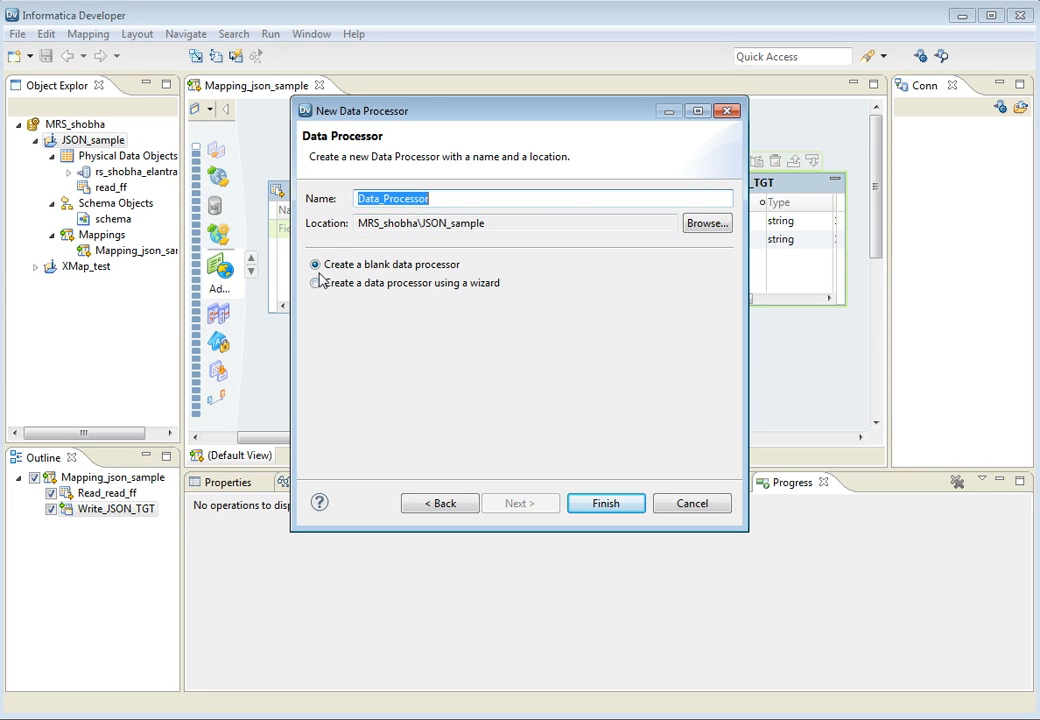
pyautogui.moveTo(335, 294)
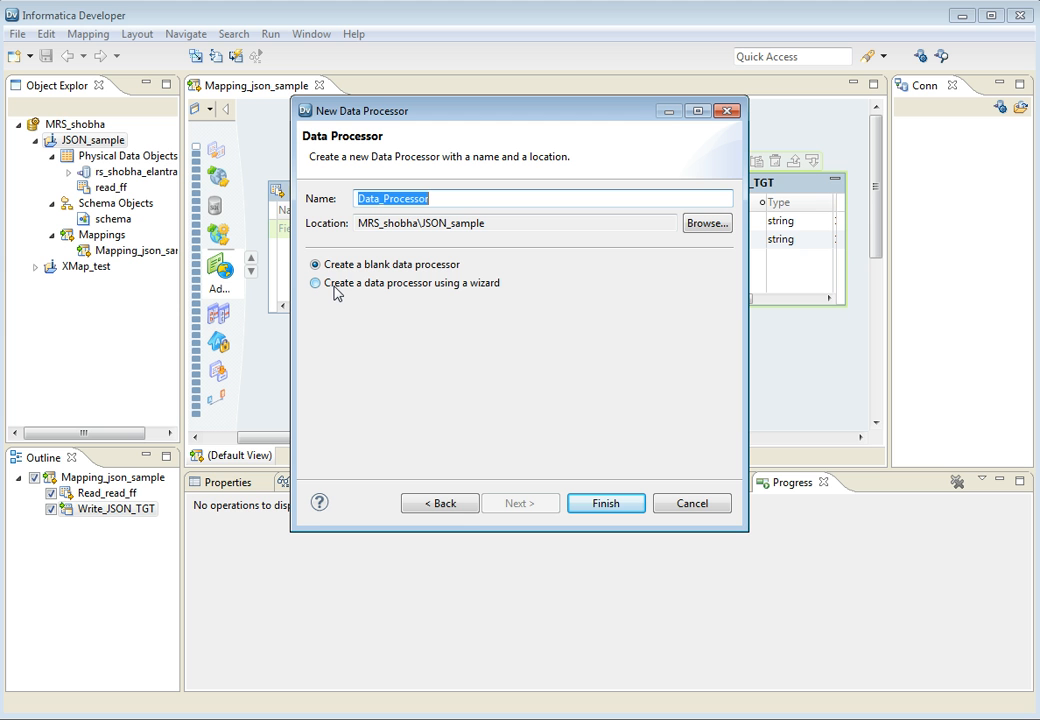
pyautogui.moveTo(324, 245)
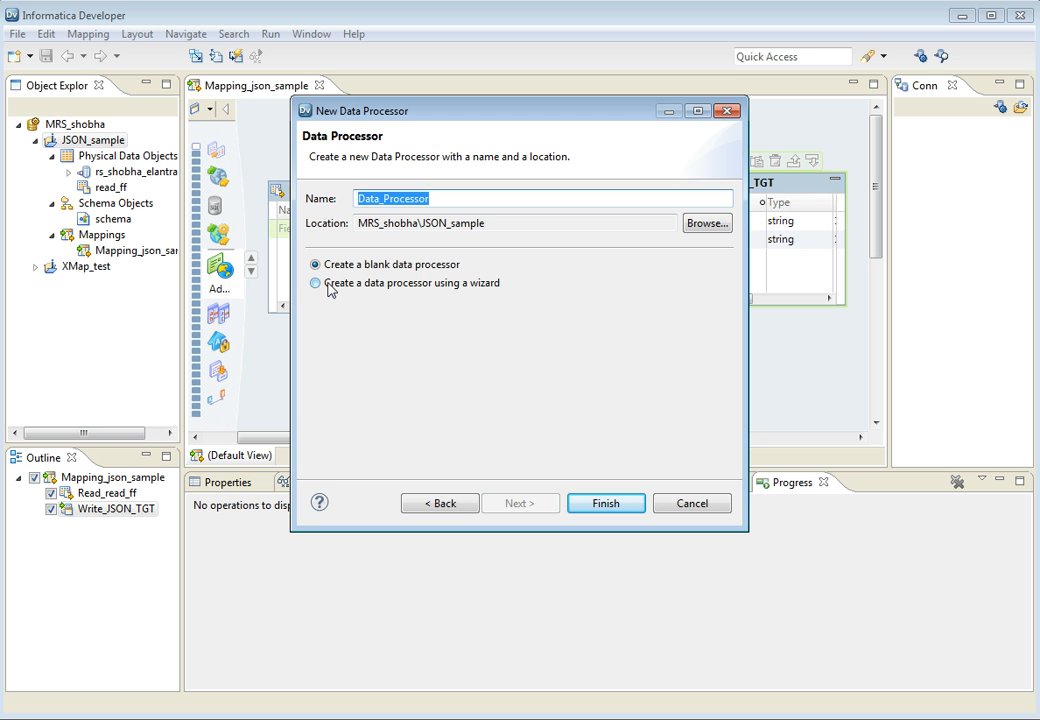
pyautogui.click(316, 283)
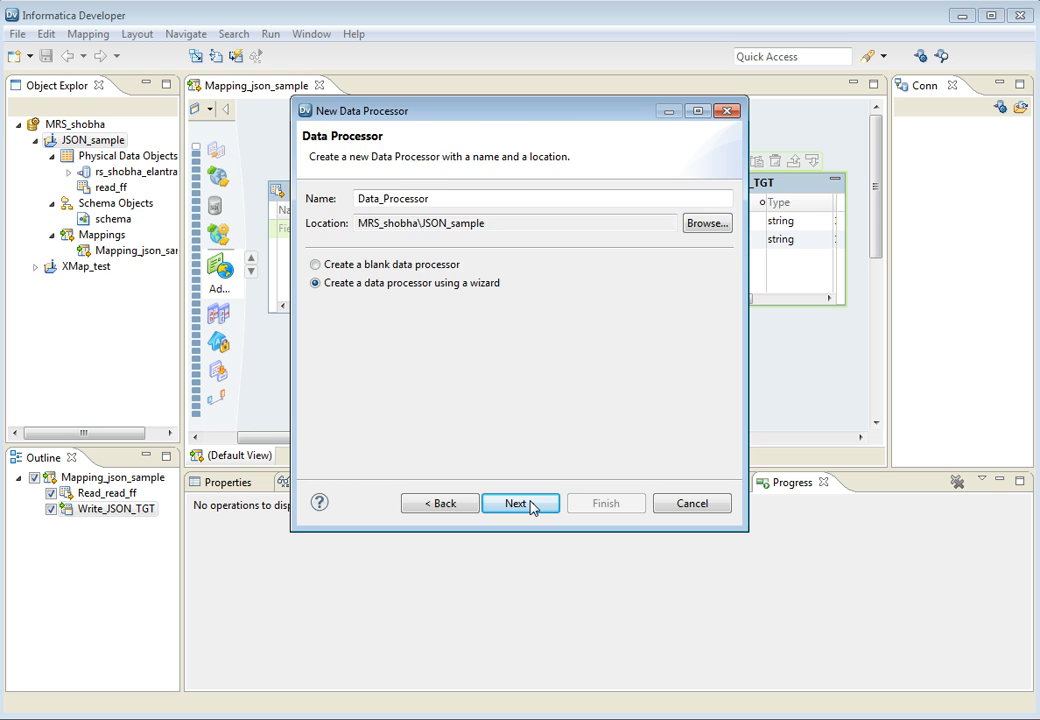
pyautogui.click(520, 503)
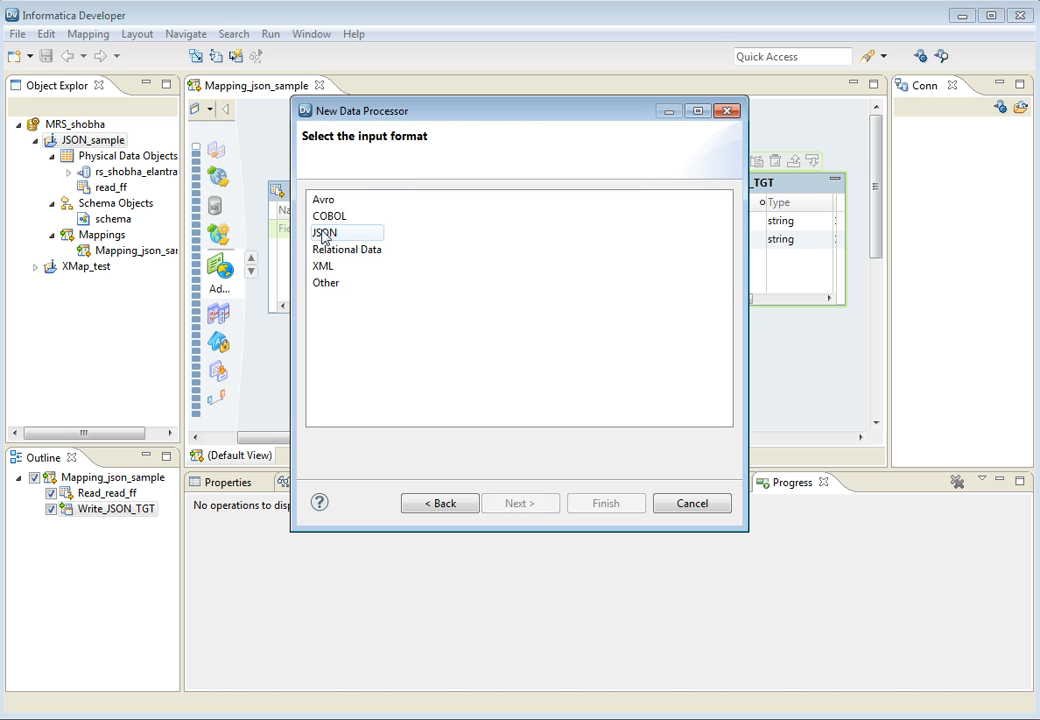
pyautogui.click(519, 503)
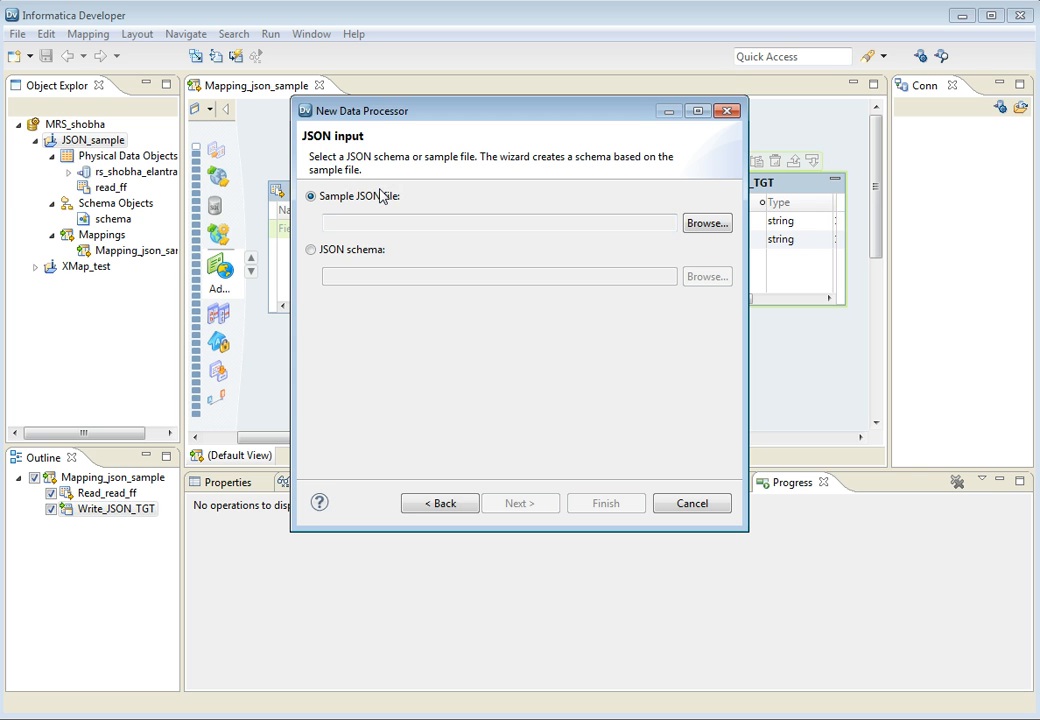
pyautogui.moveTo(256, 224)
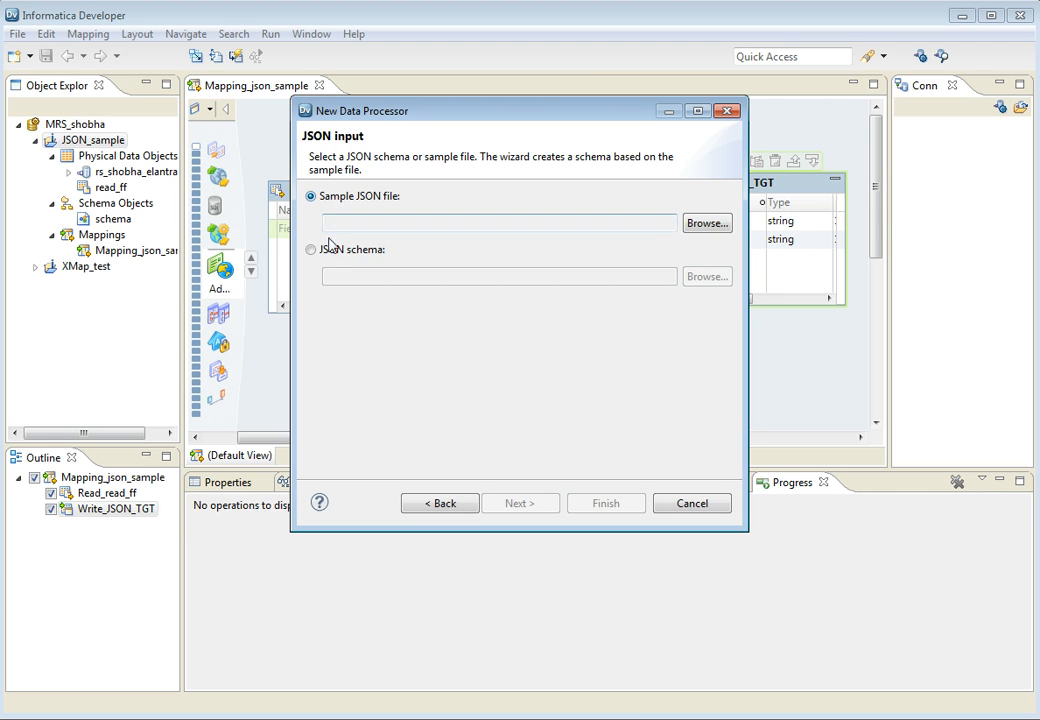
# Step: Load schema.json from Desktop > DP_tests > JSON_vkb as the processor's JSON schema
pyautogui.click(311, 249)
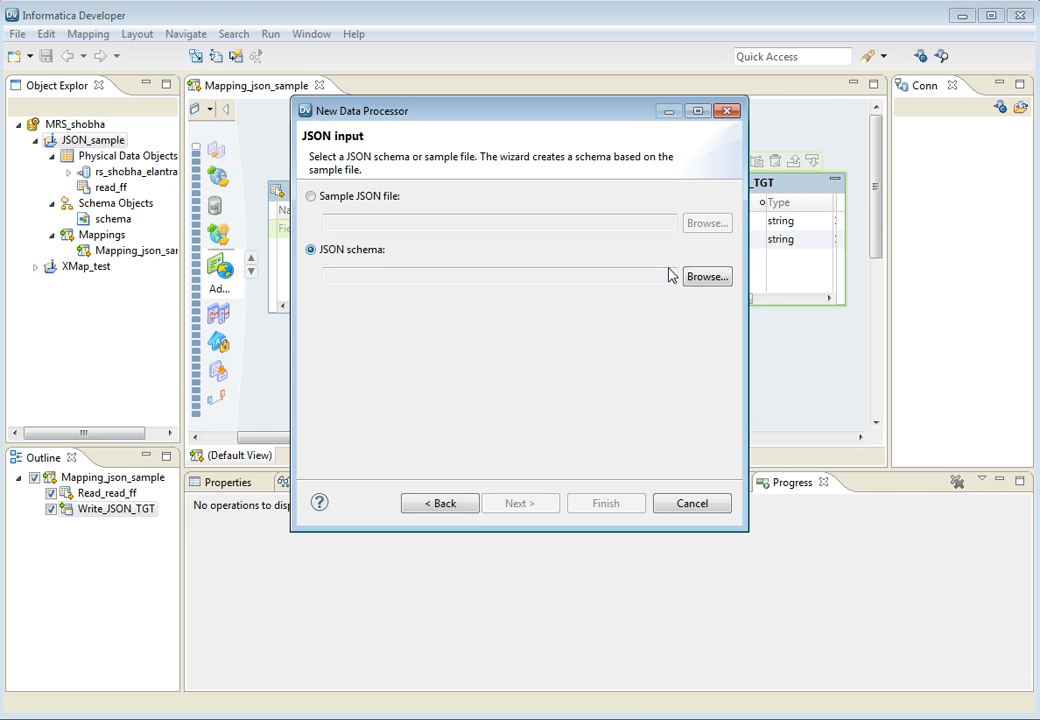
pyautogui.click(706, 276)
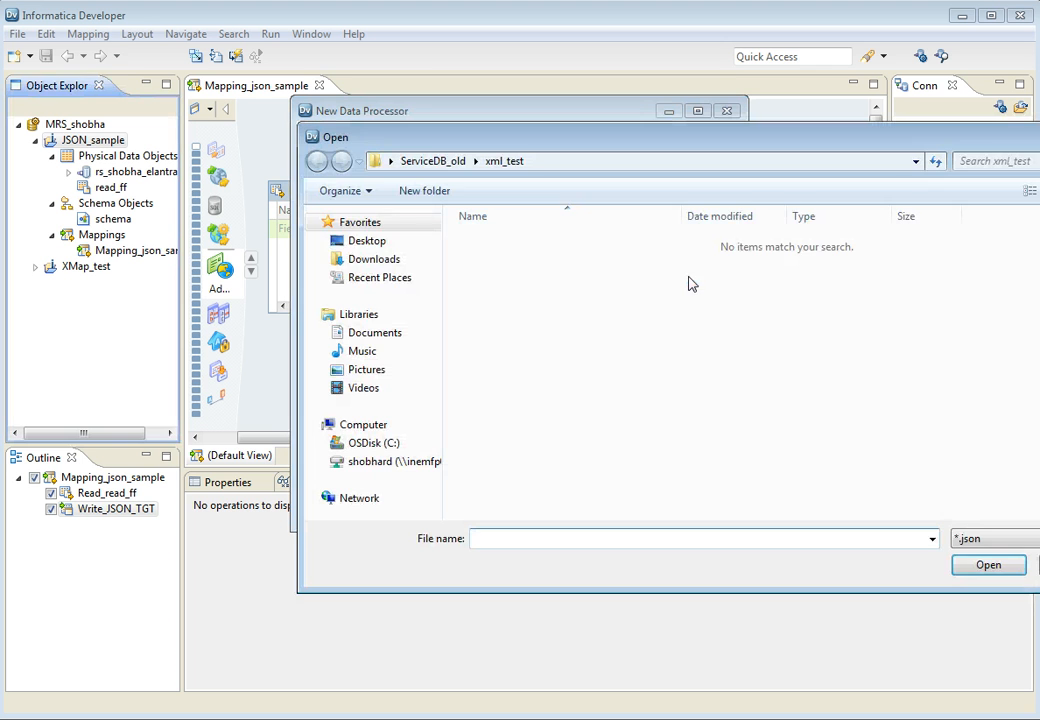
pyautogui.click(367, 240)
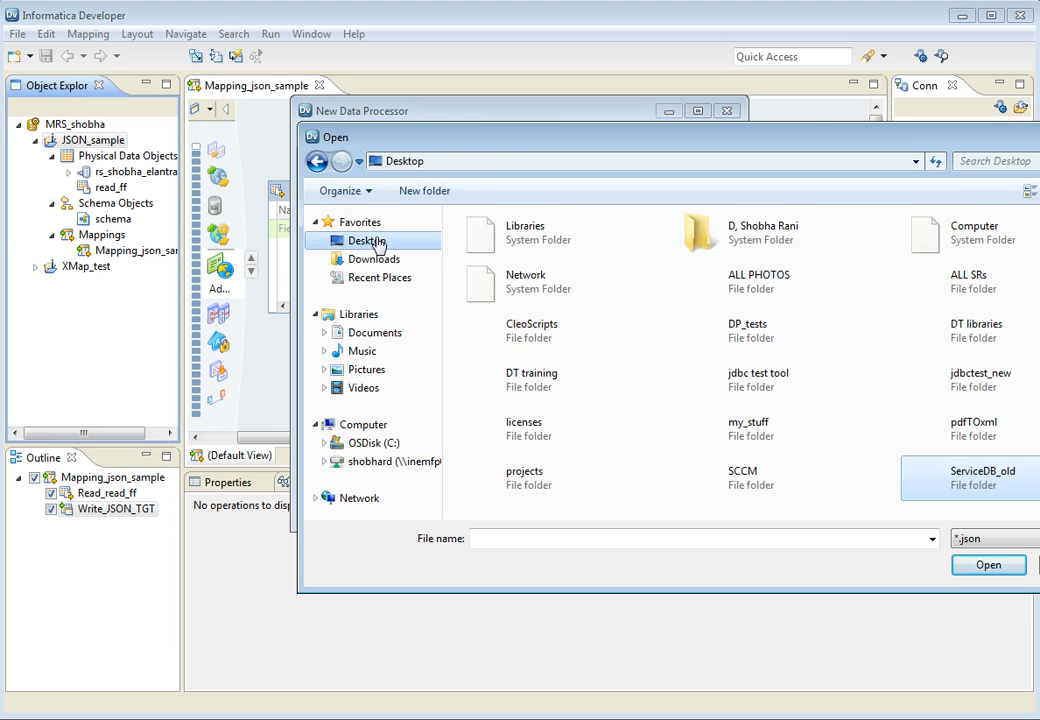
pyautogui.doubleClick(747, 330)
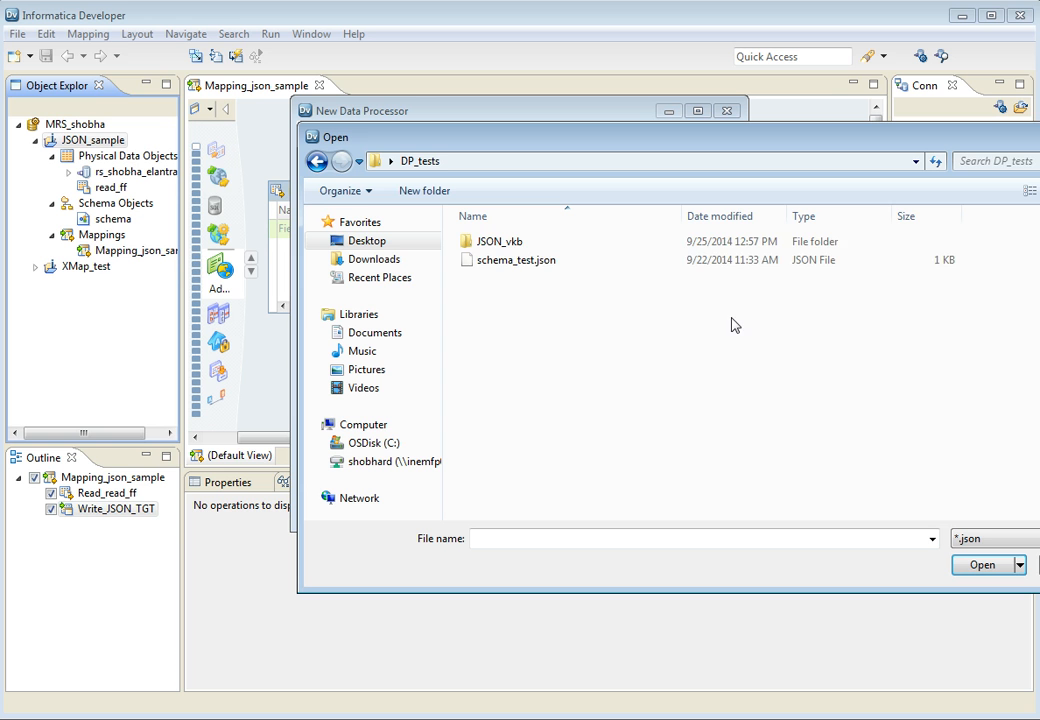
pyautogui.doubleClick(499, 241)
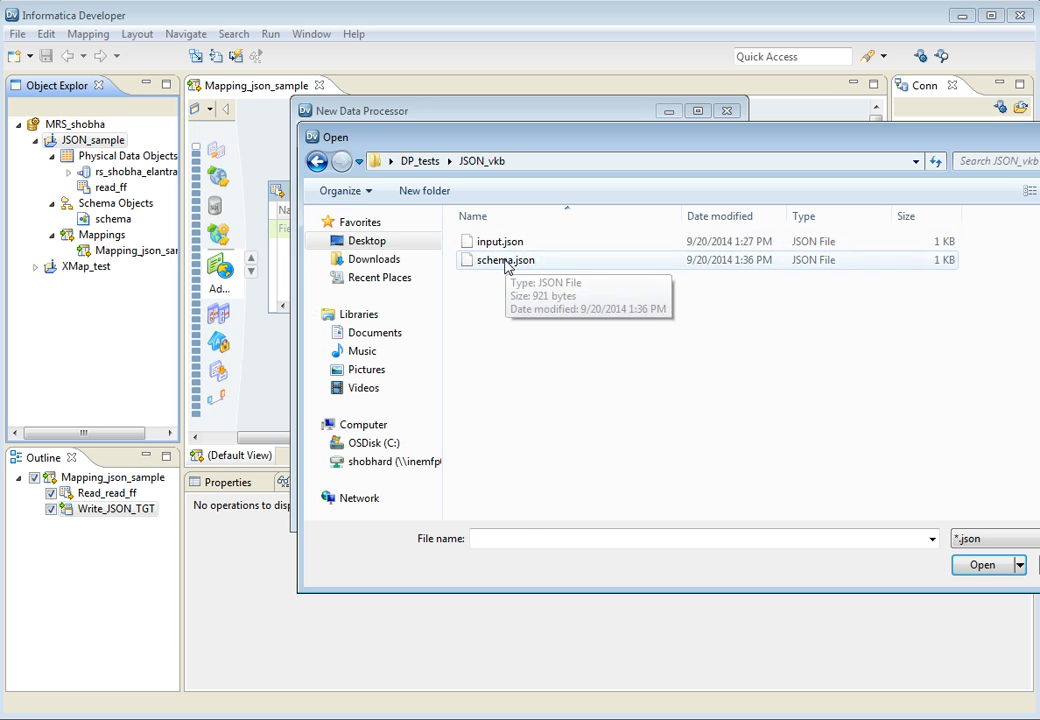
pyautogui.click(505, 260)
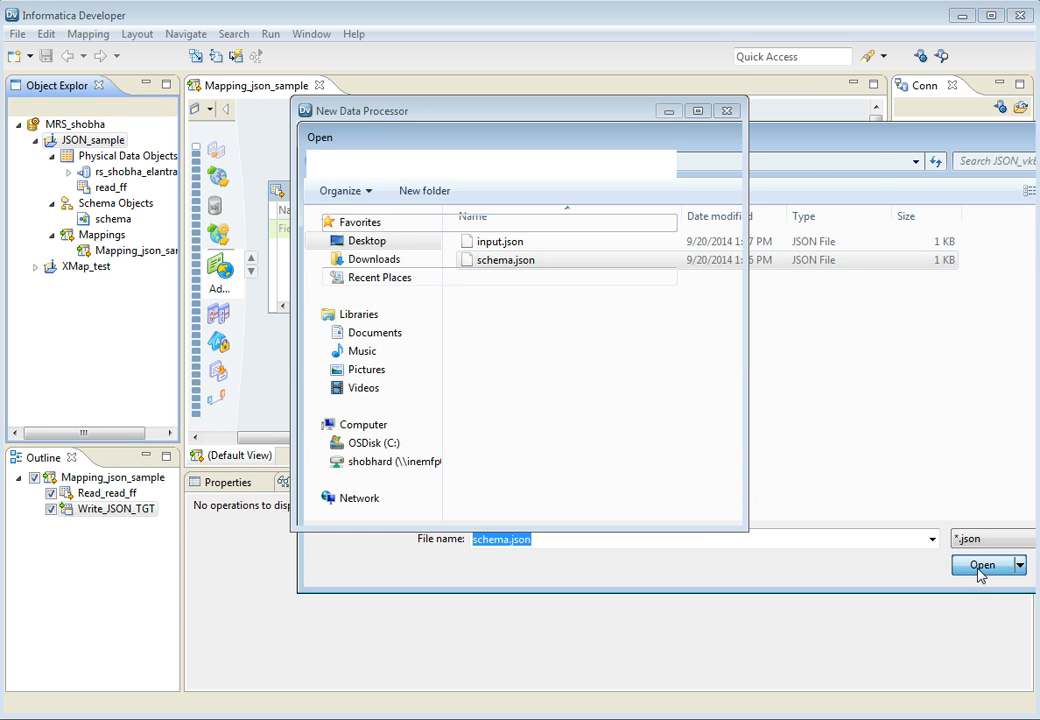
pyautogui.click(982, 565)
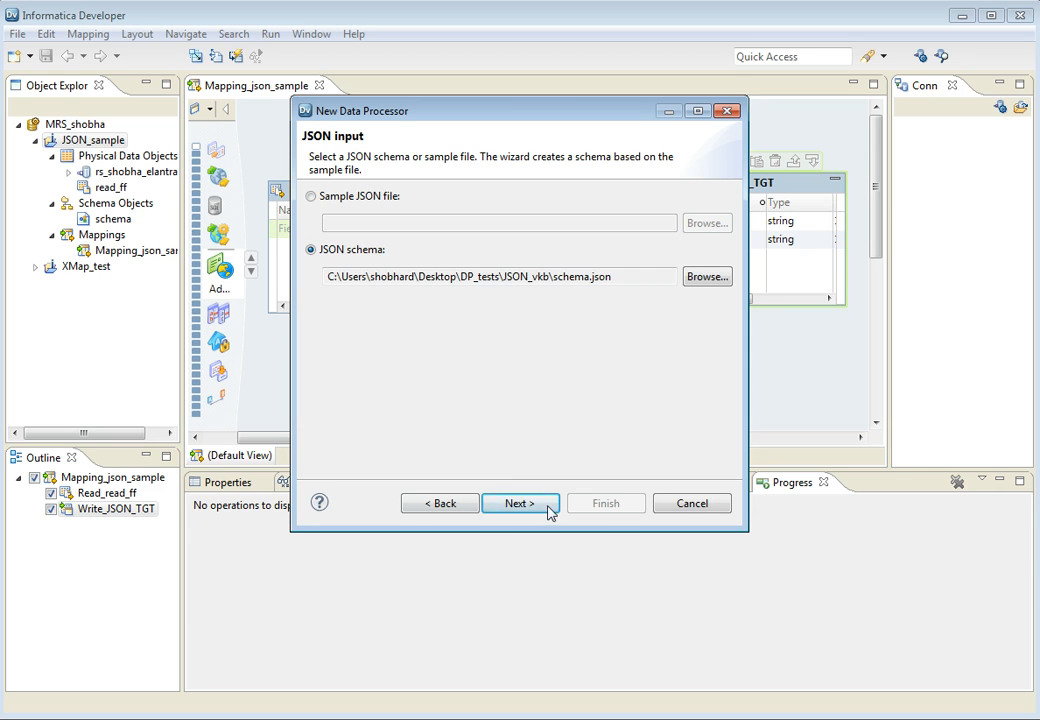
# Step: Choose relational data as the output format and finish creating the Data Processor
pyautogui.click(519, 503)
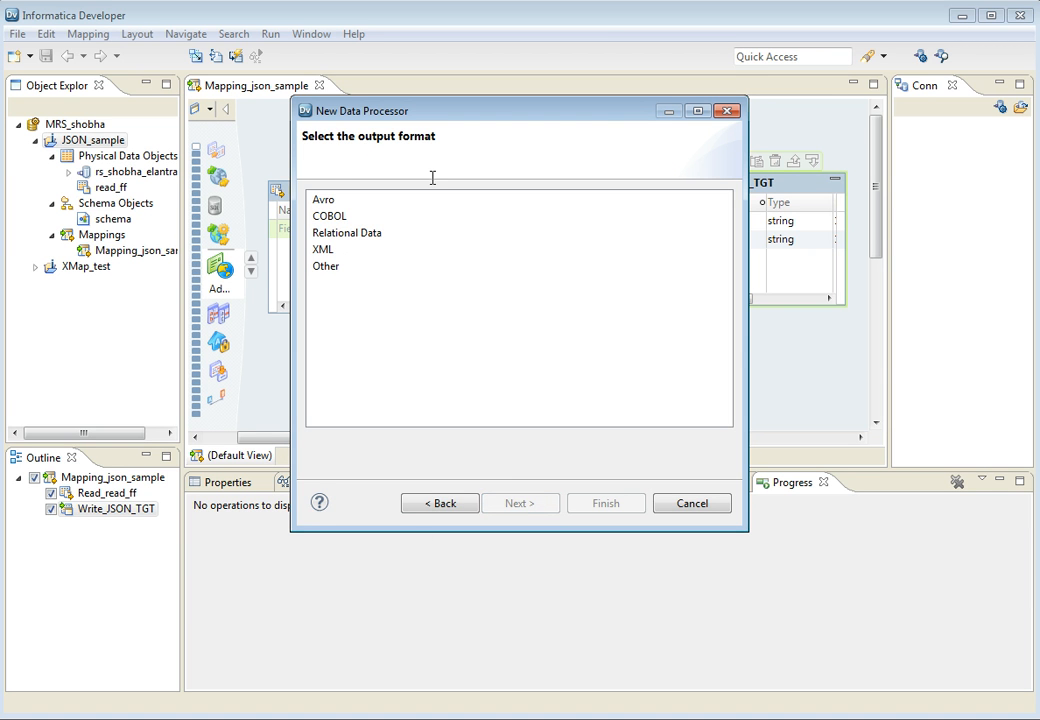
pyautogui.click(347, 233)
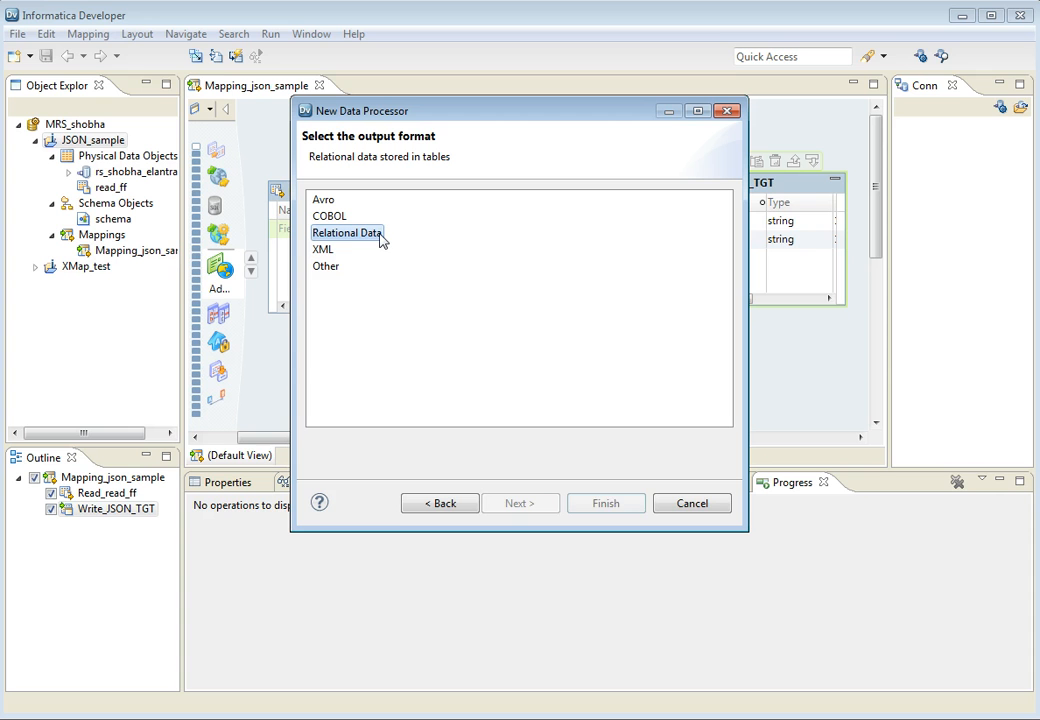
pyautogui.click(347, 232)
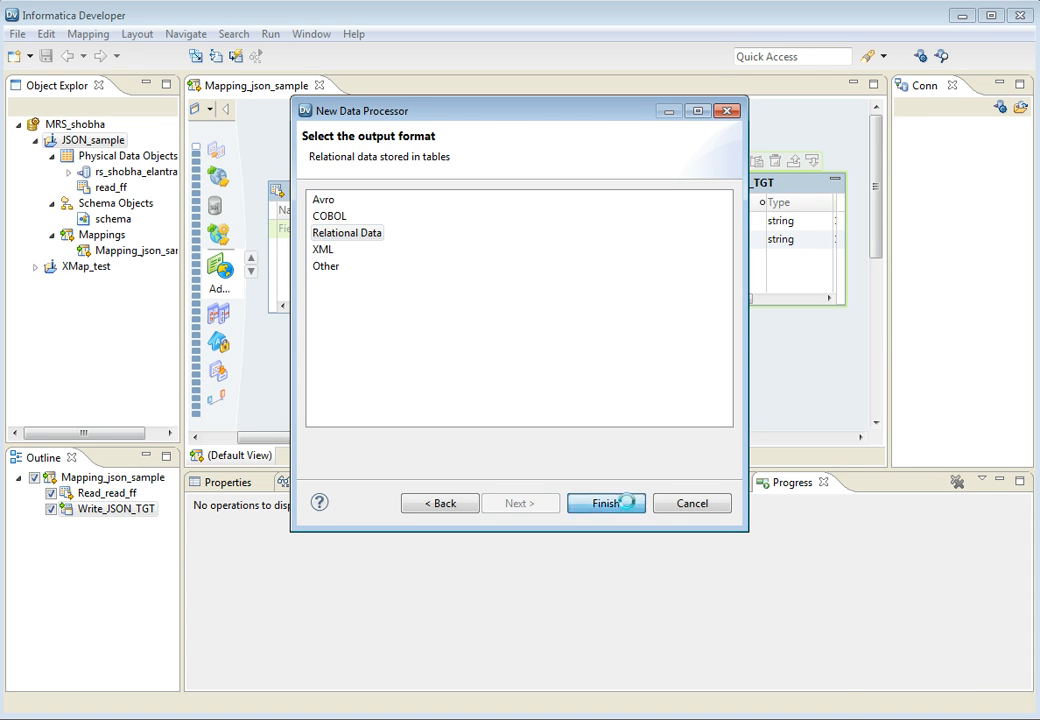
pyautogui.click(605, 503)
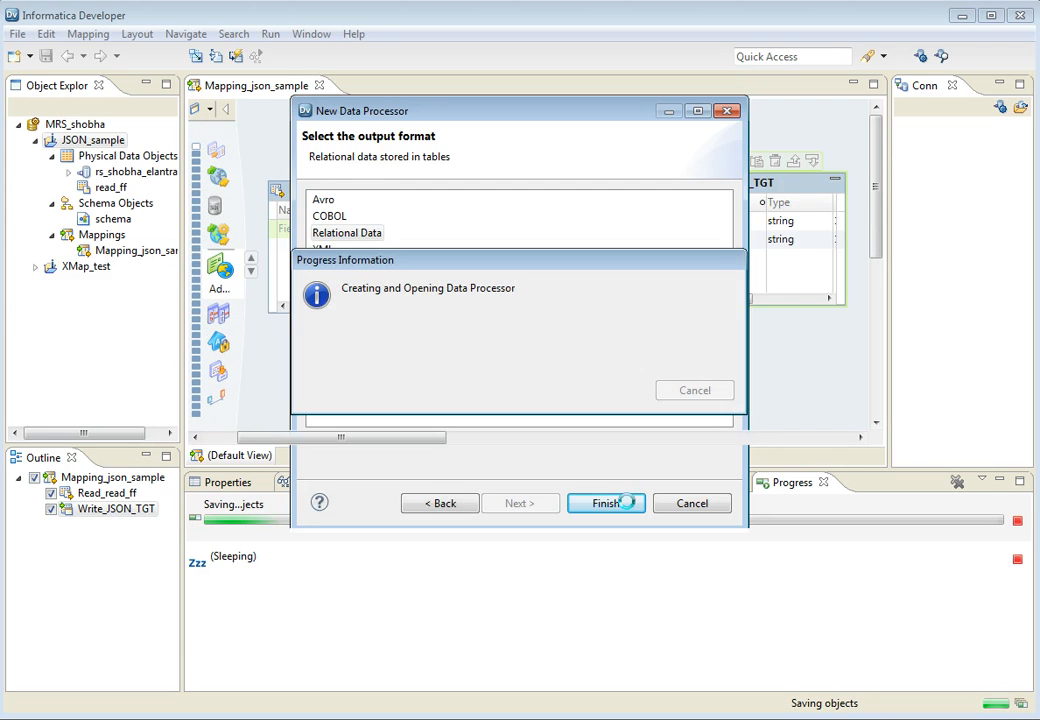
pyautogui.click(606, 503)
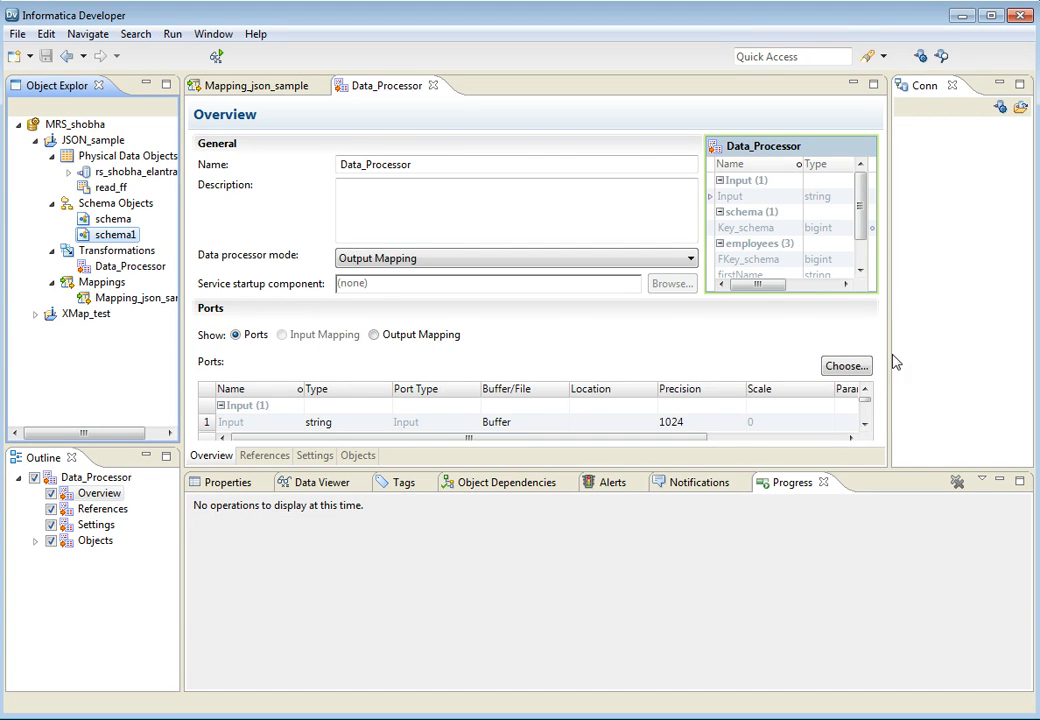
pyautogui.moveTo(667, 471)
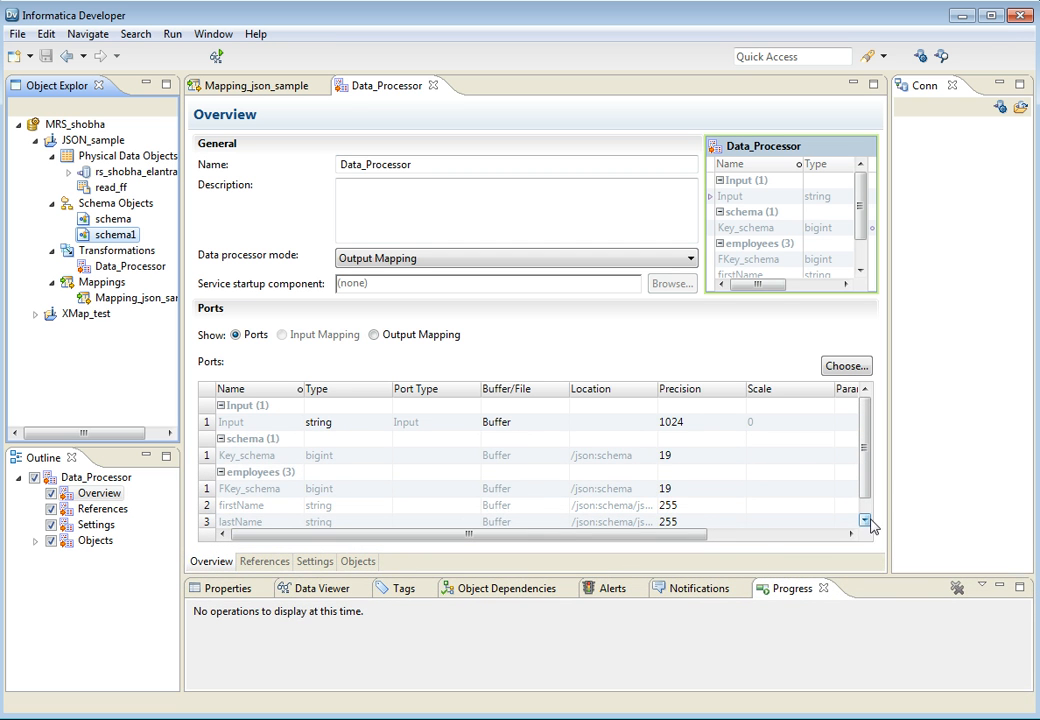
# Step: Review the ports Input, Key_schema, FKey_schema, firstName and lastName
pyautogui.click(864, 521)
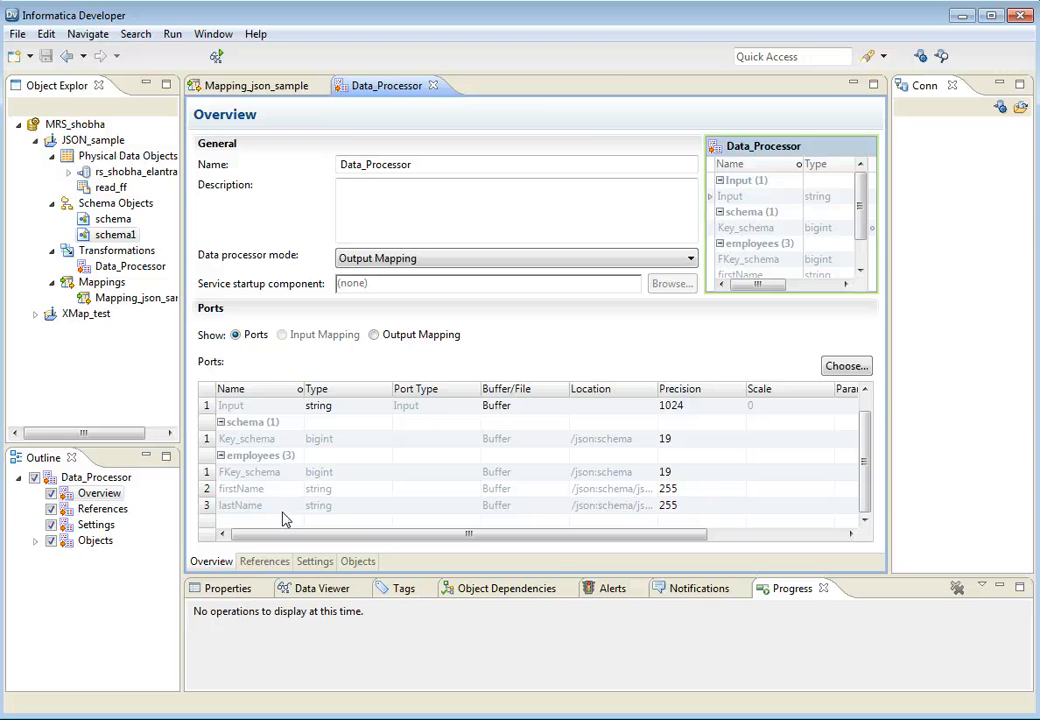
pyautogui.moveTo(367, 434)
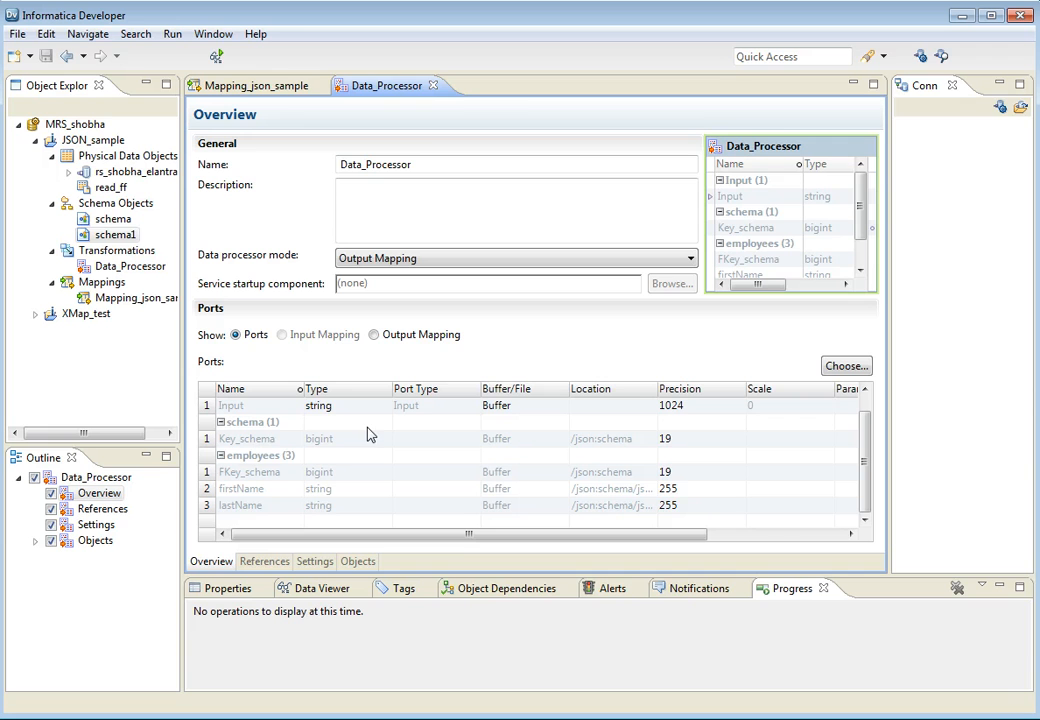
# Step: Add Data_Processor to Mapping_json_sample, link Field to Input and firstName/lastName to FNAME/LNAME, and run it
pyautogui.click(253, 85)
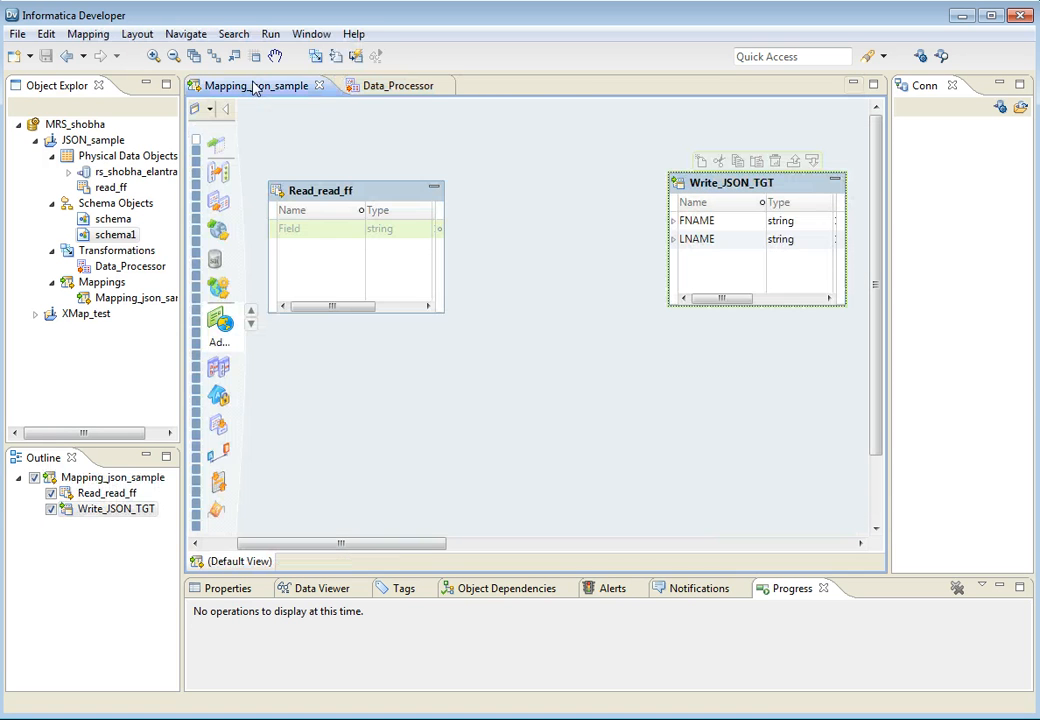
pyautogui.moveTo(710, 233)
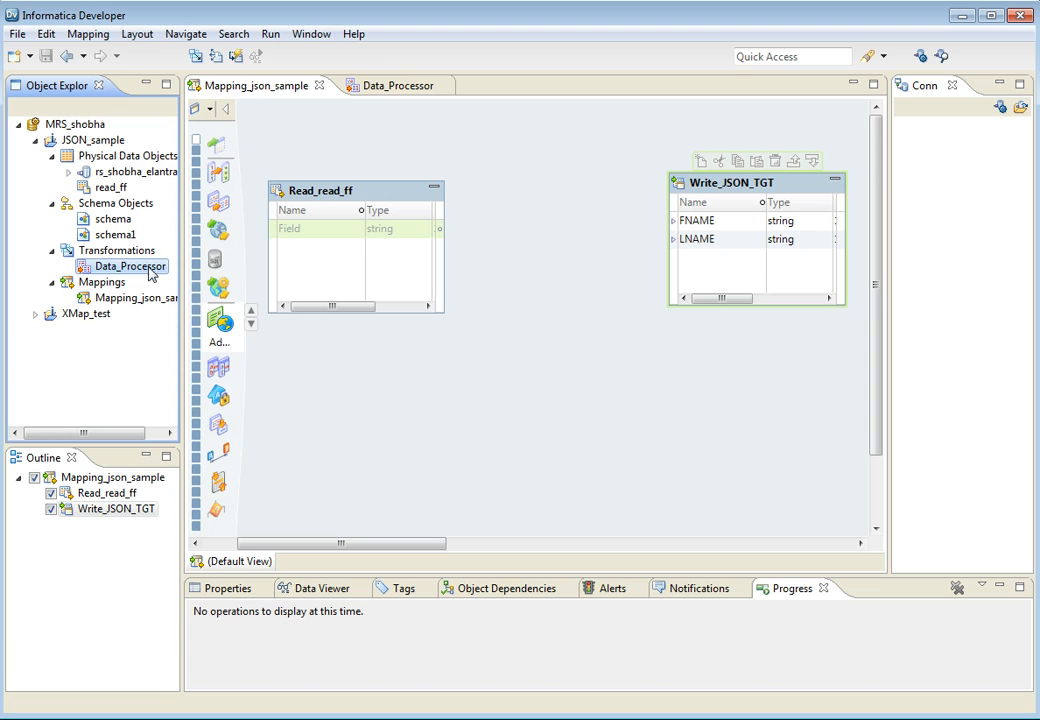
pyautogui.moveTo(125, 266); pyautogui.dragTo(630, 335)
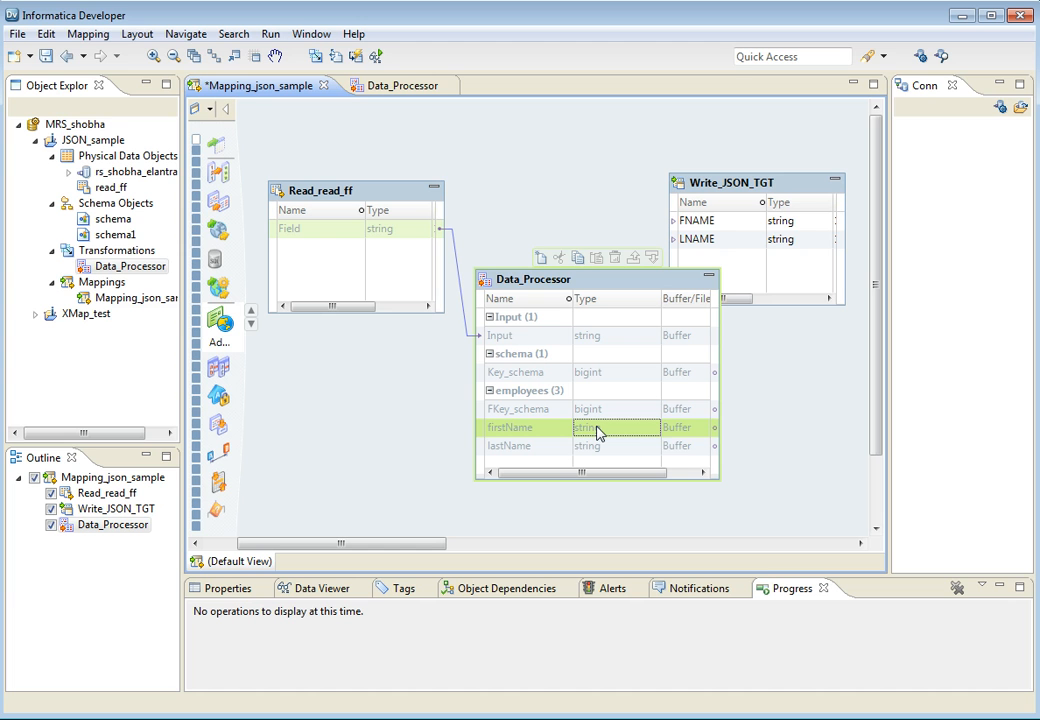
pyautogui.click(587, 446)
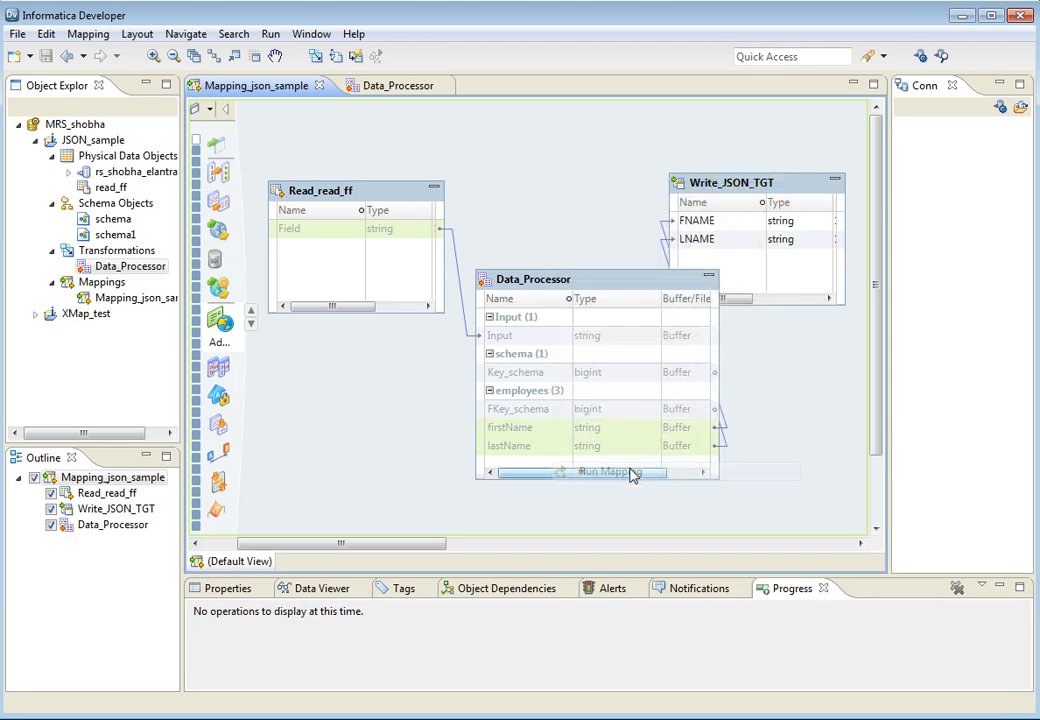
pyautogui.click(608, 471)
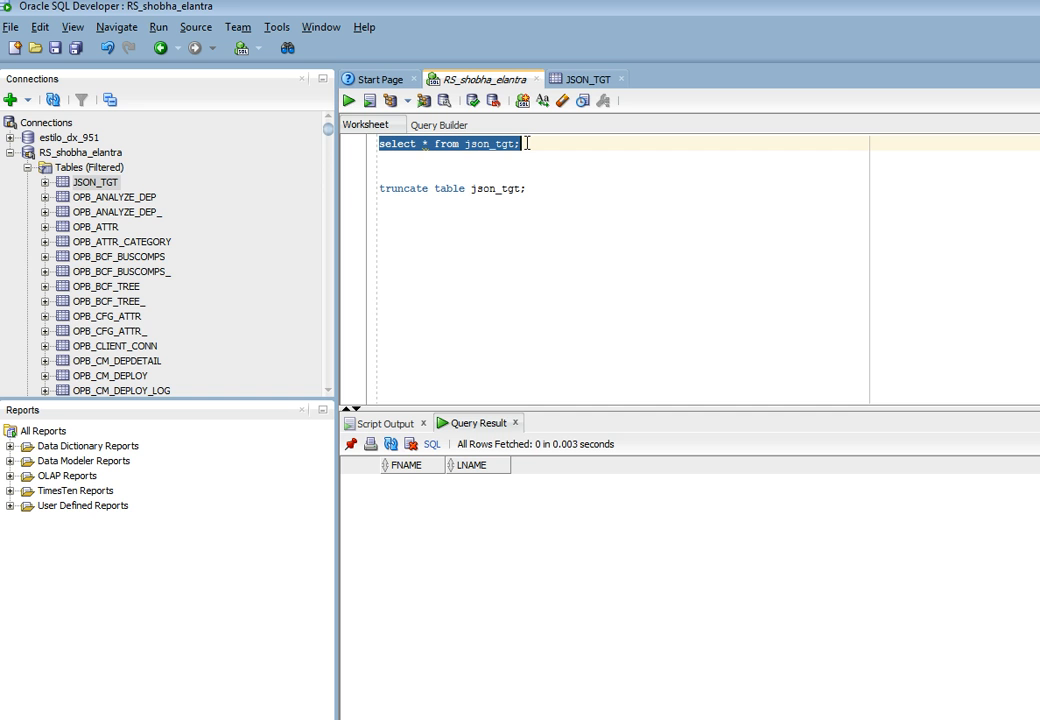
# Step: Re-run the json_tgt query showing rows John Doe, Anna Smith, Peter Jones
pyautogui.click(349, 100)
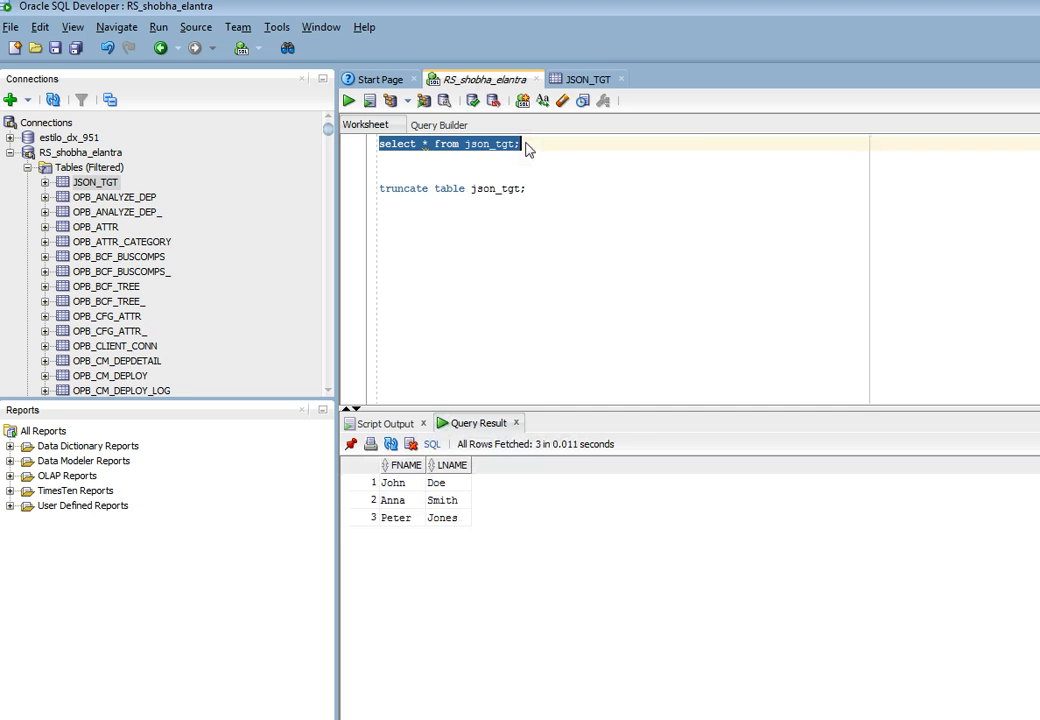
pyautogui.moveTo(490, 551)
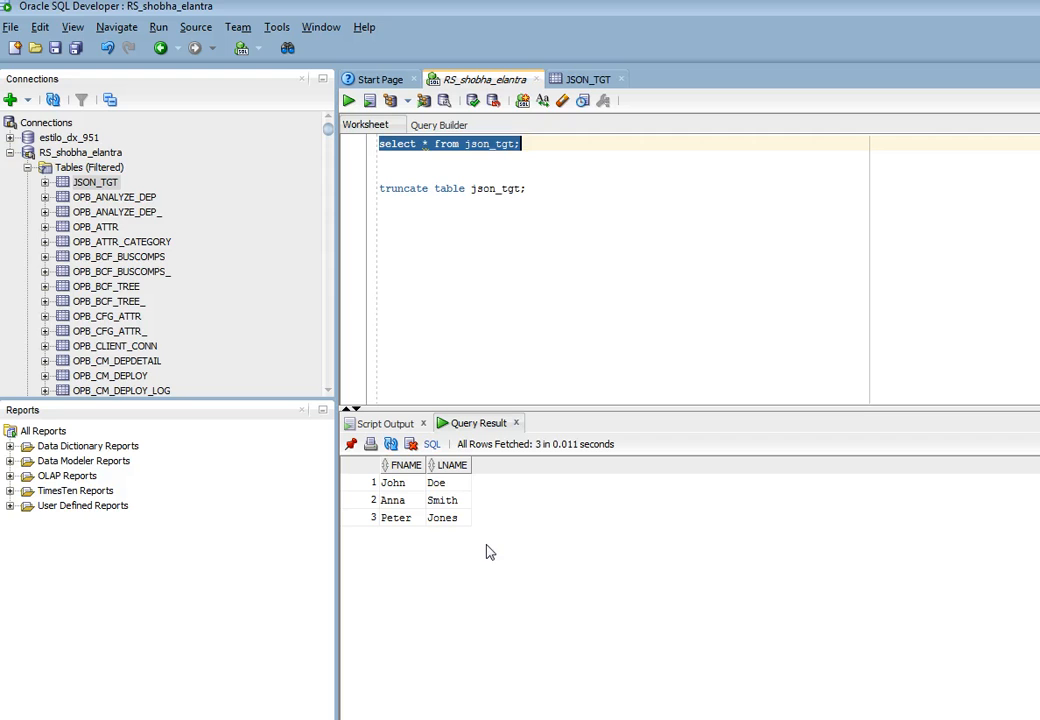
pyautogui.moveTo(393, 497)
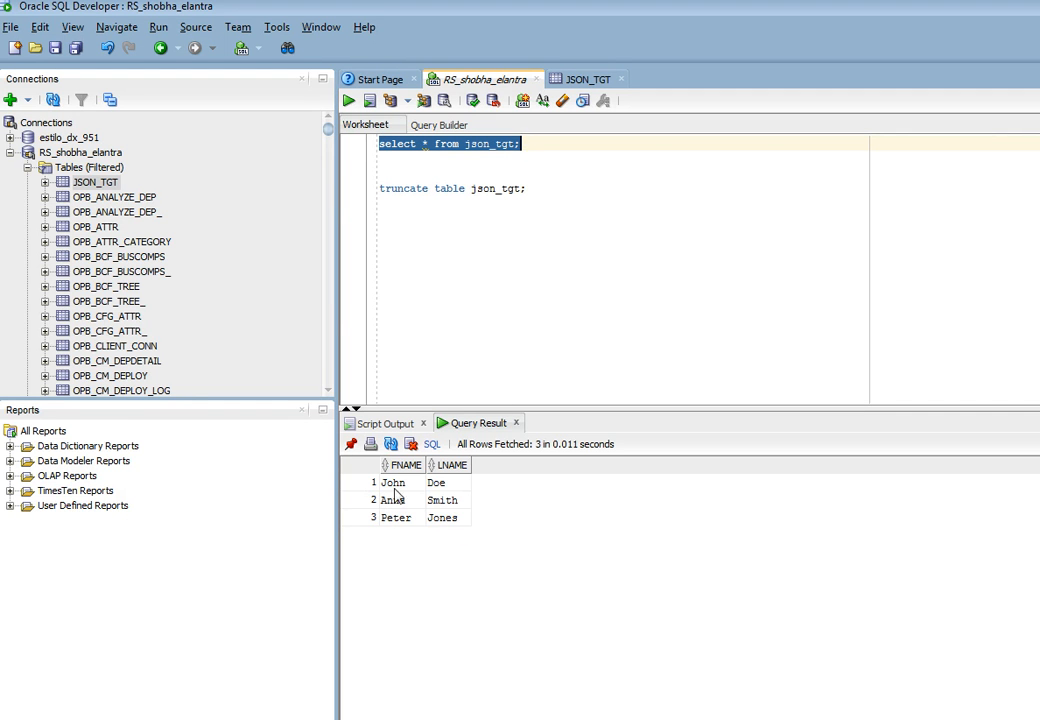
pyautogui.moveTo(510, 536)
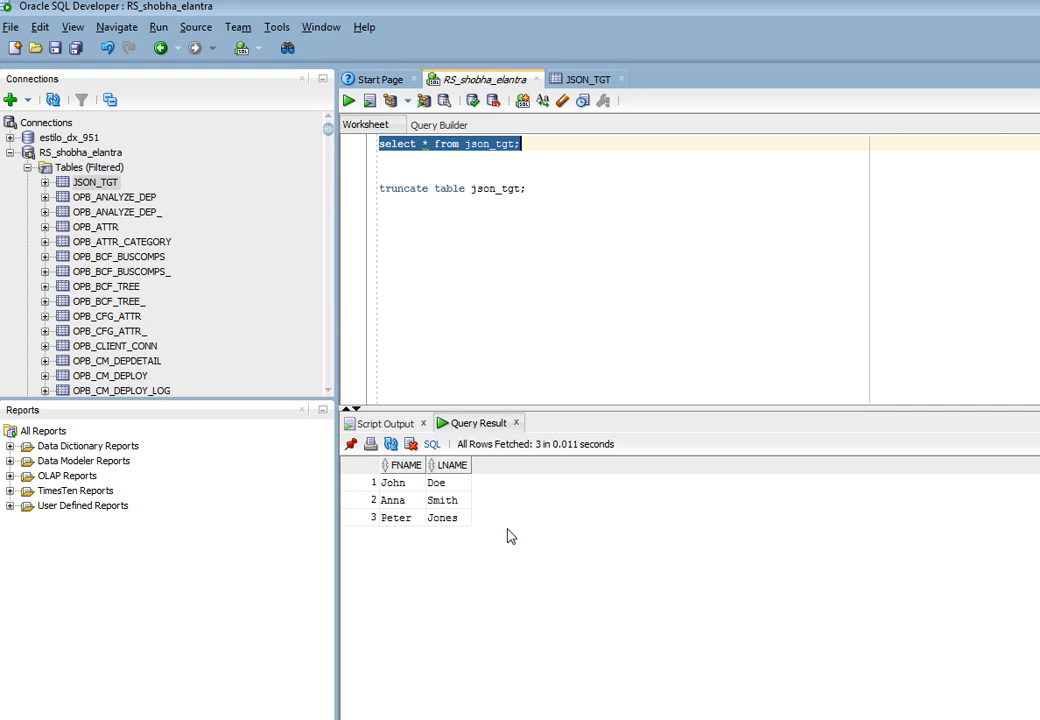
pyautogui.moveTo(543, 681)
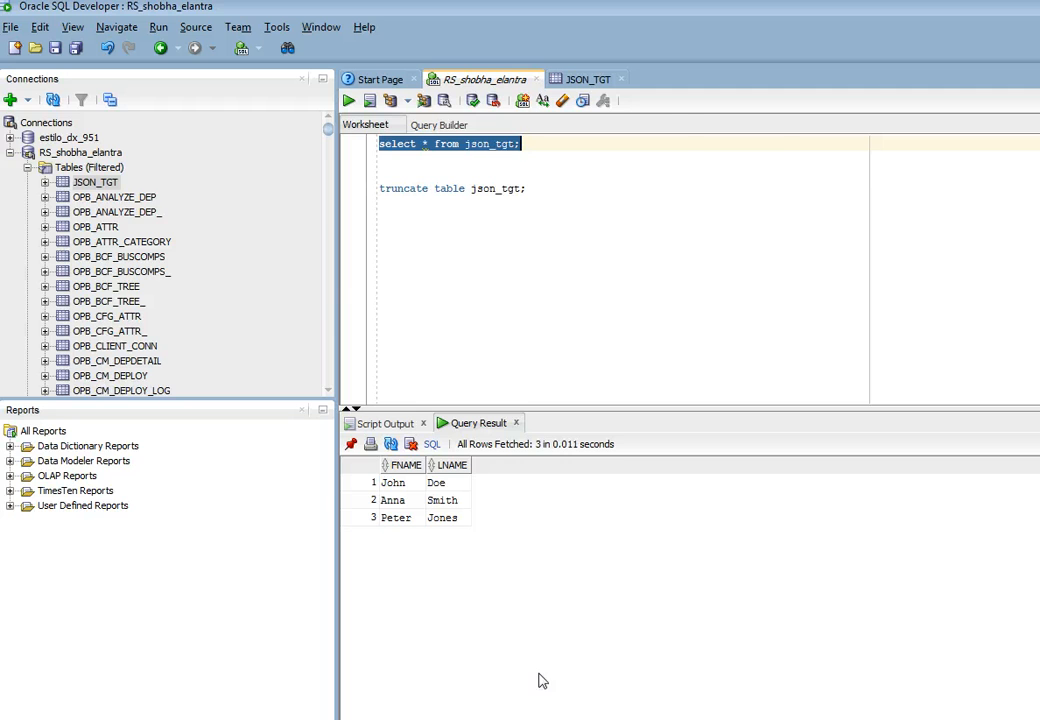